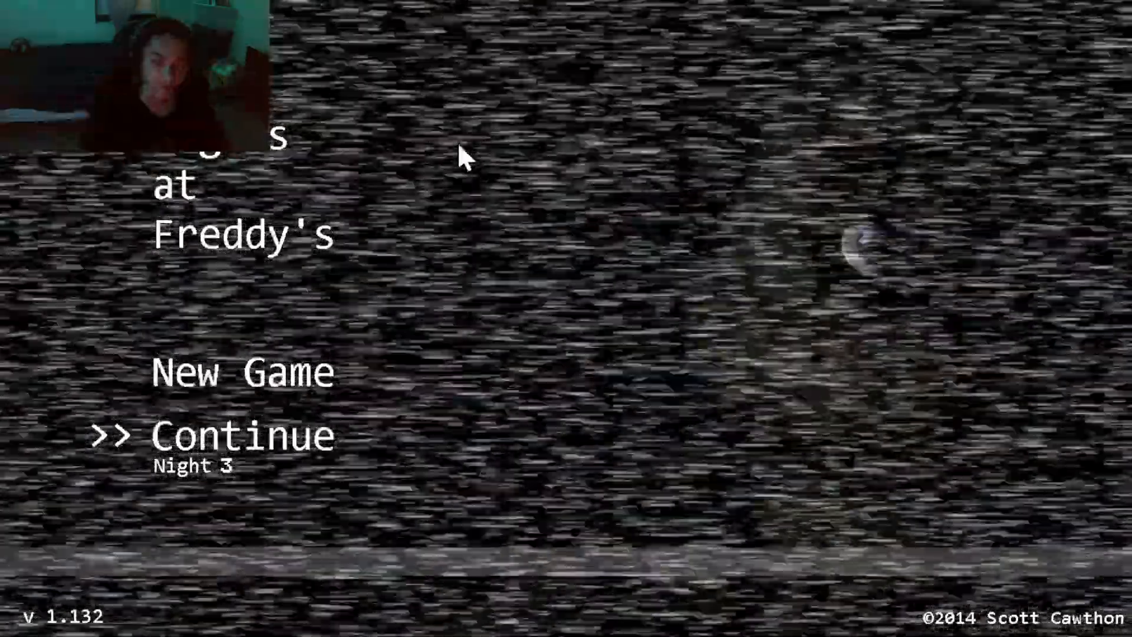
mouse_move(497, 313)
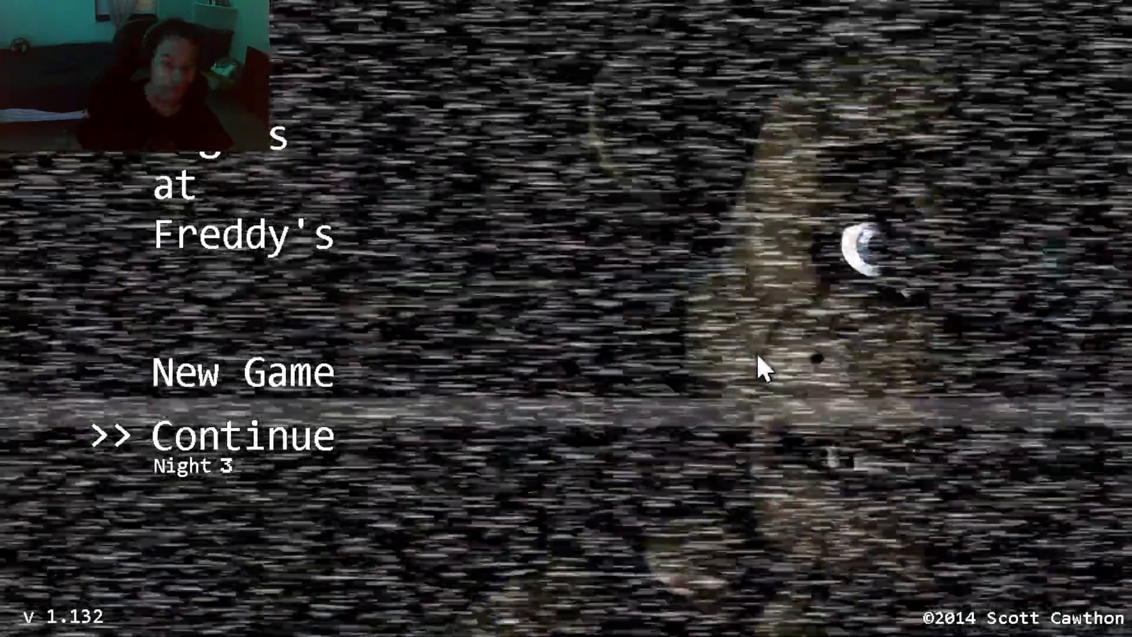
Continue the saved game to begin Night 3
key(Up)
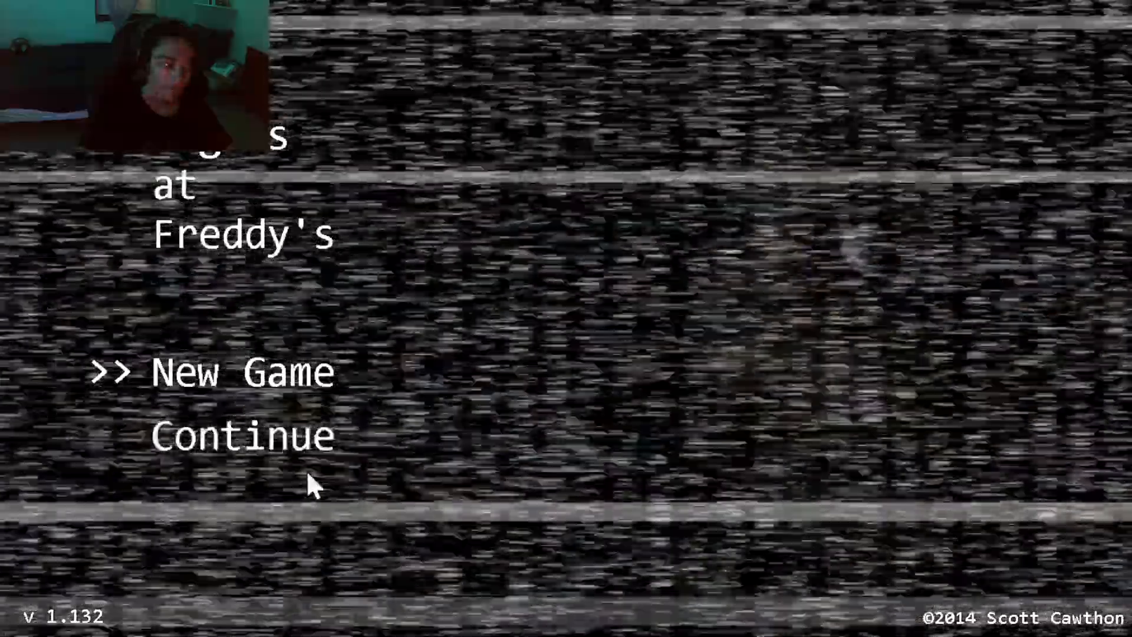
click(242, 435)
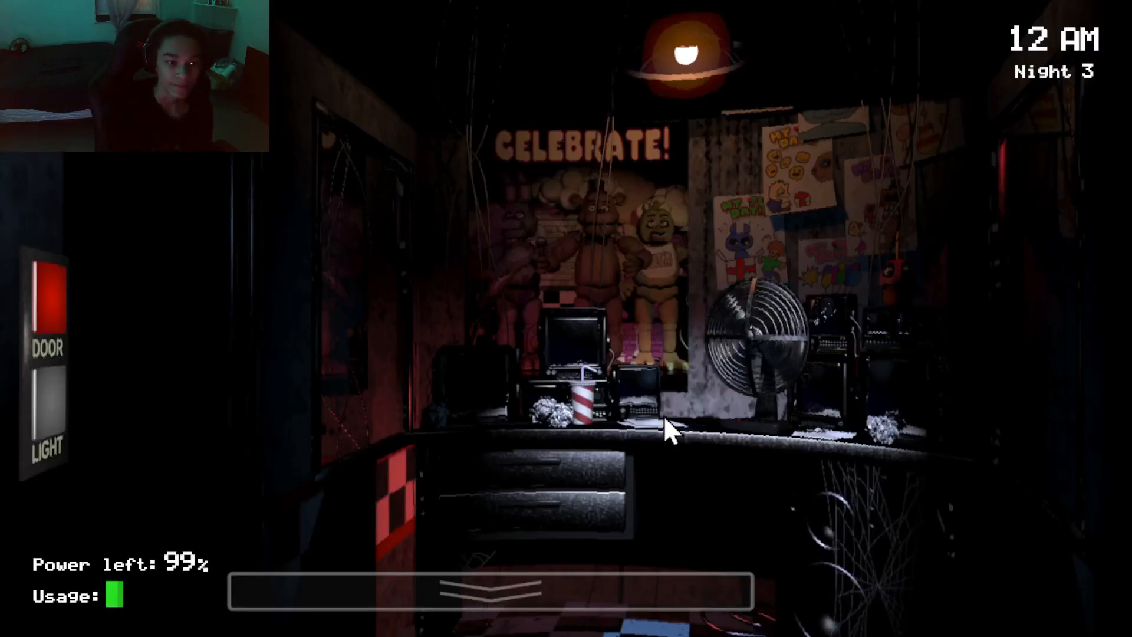
mouse_move(51, 419)
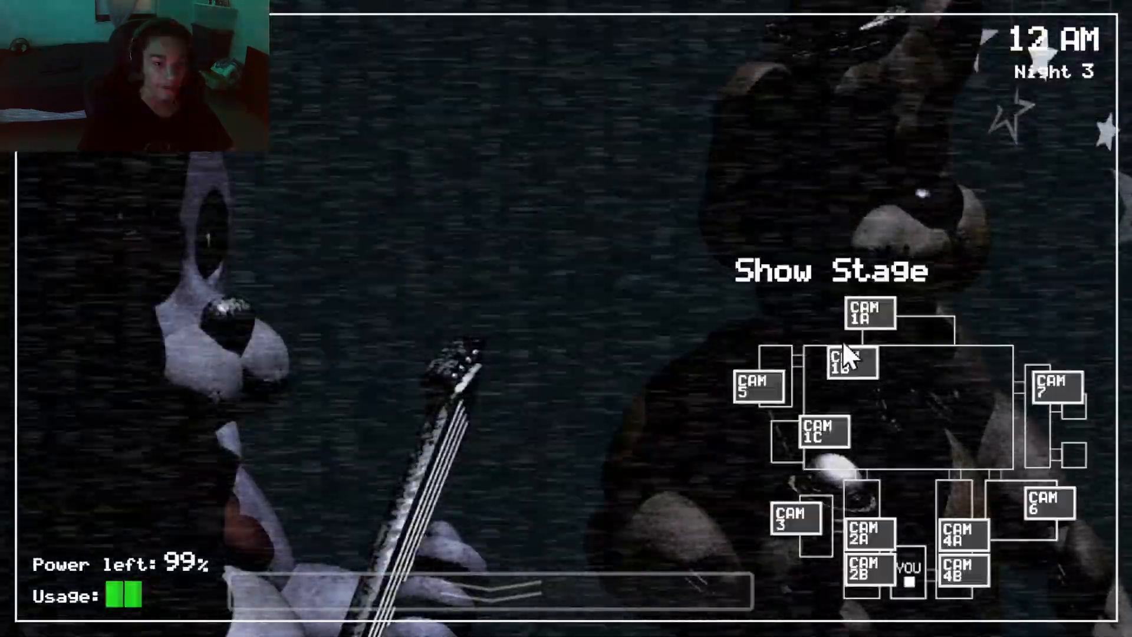
Check the Show Stage, Dining Area and Pirate Cove cameras, then return to the office view
click(850, 364)
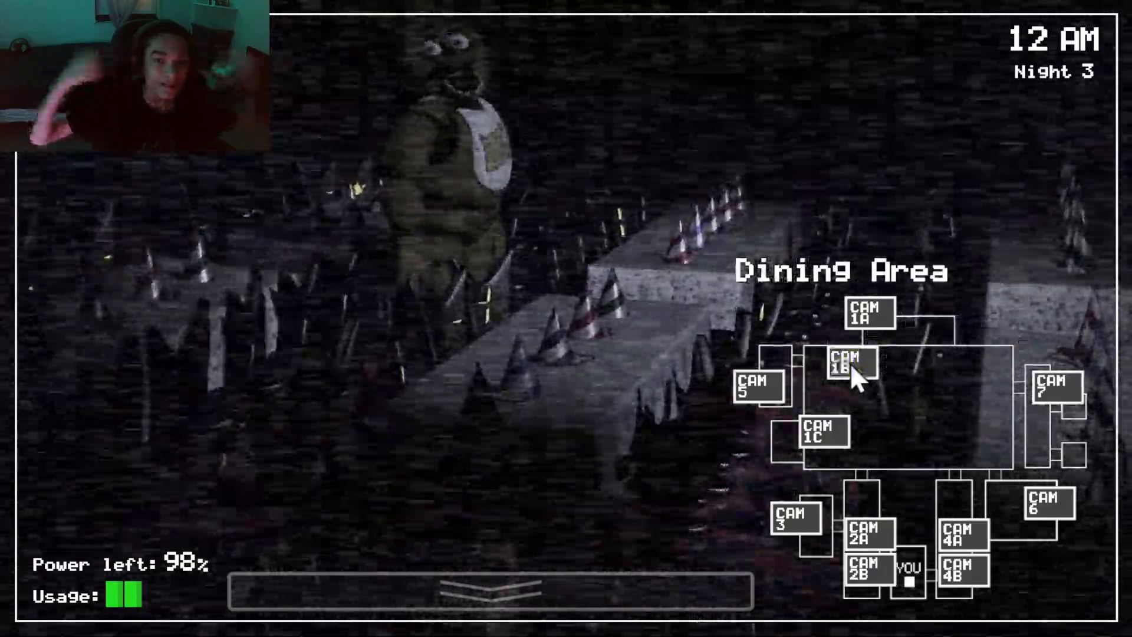
click(855, 364)
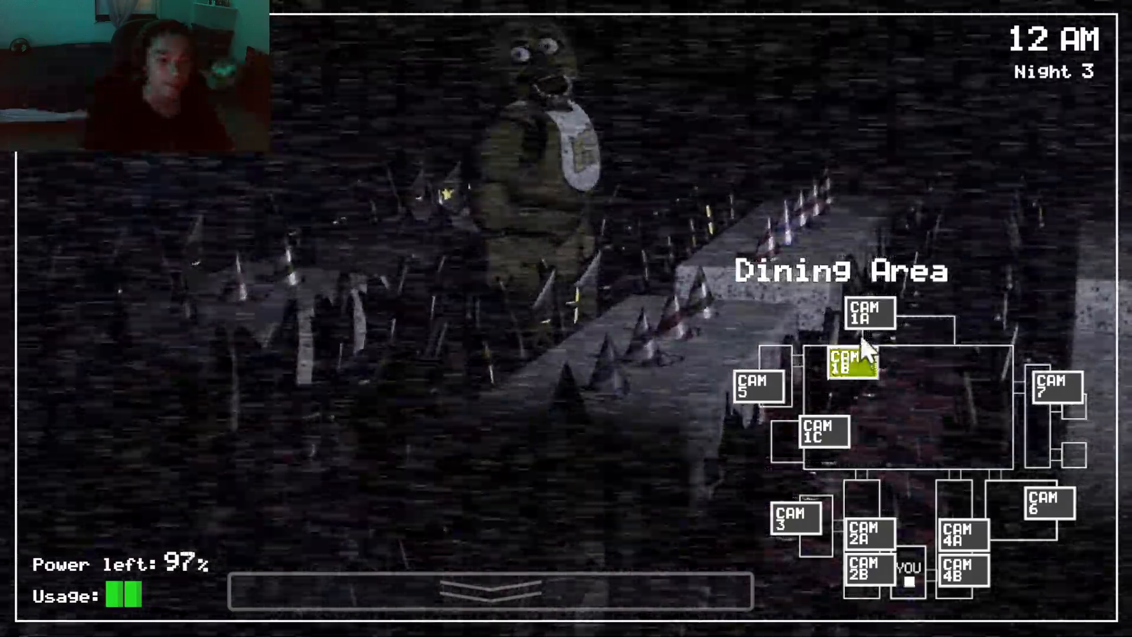
click(870, 313)
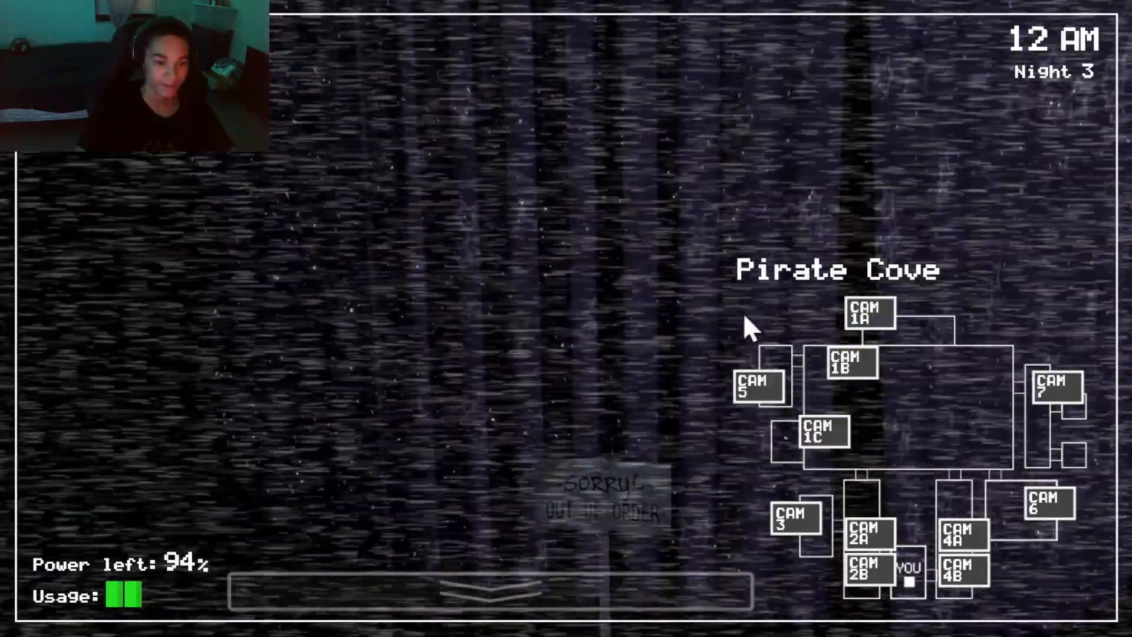
click(494, 592)
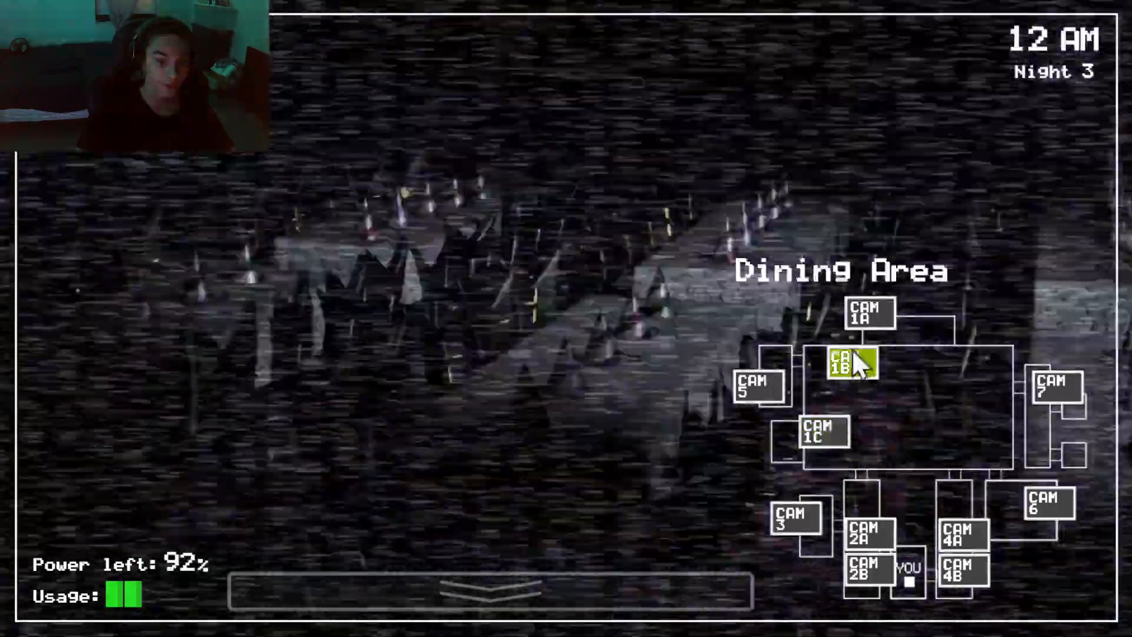
click(1053, 390)
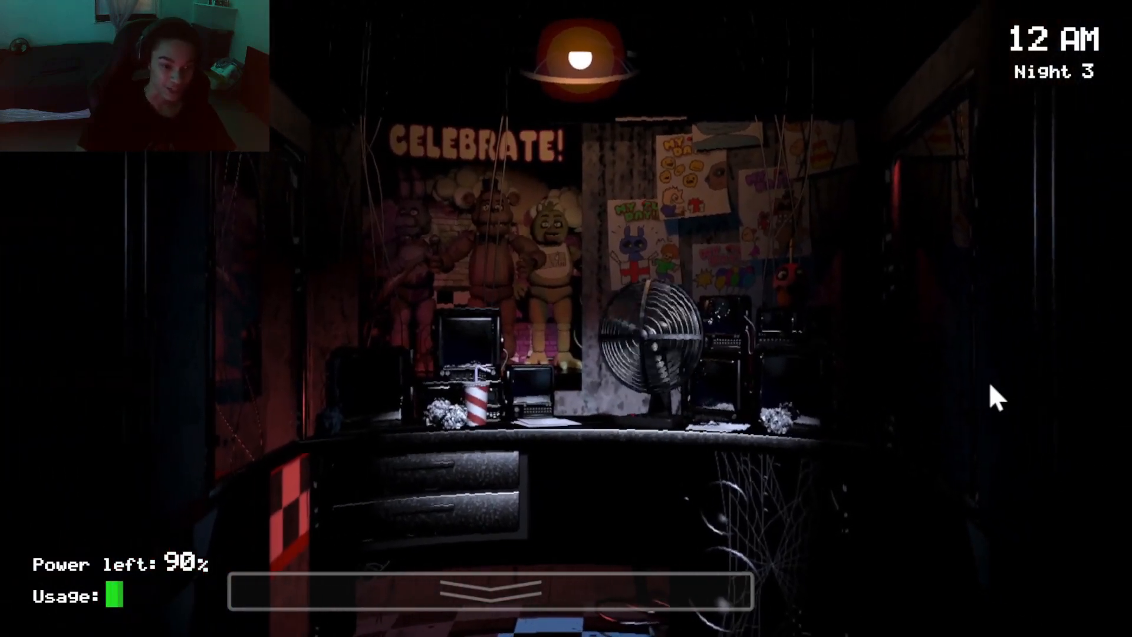
click(494, 592)
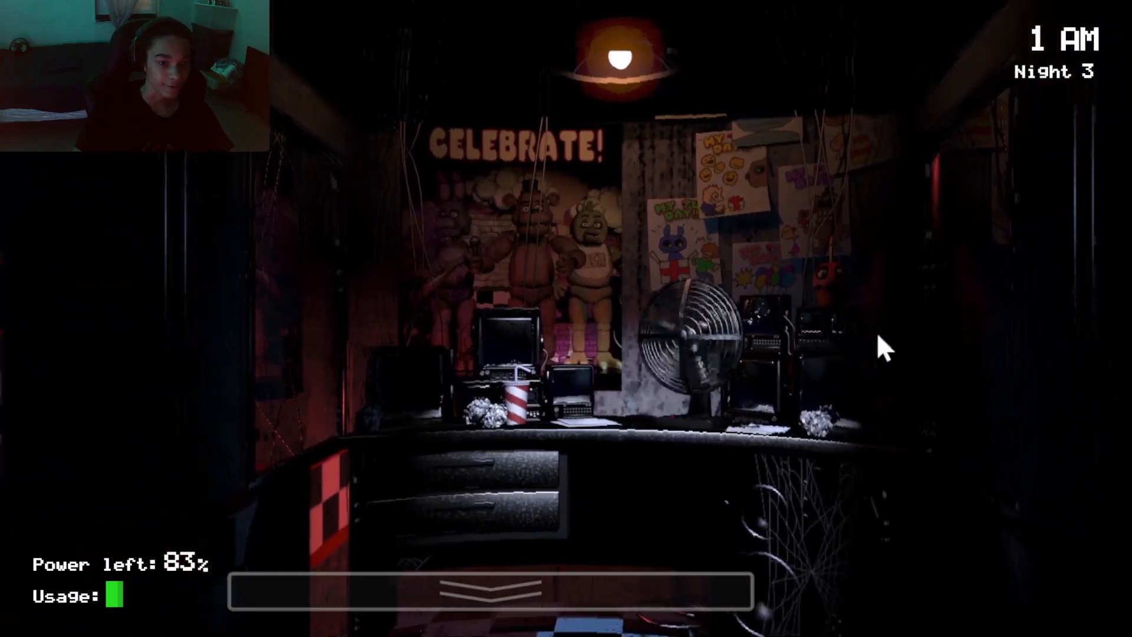
Check the Restrooms camera on CAM 7, then light the left hallway
click(506, 592)
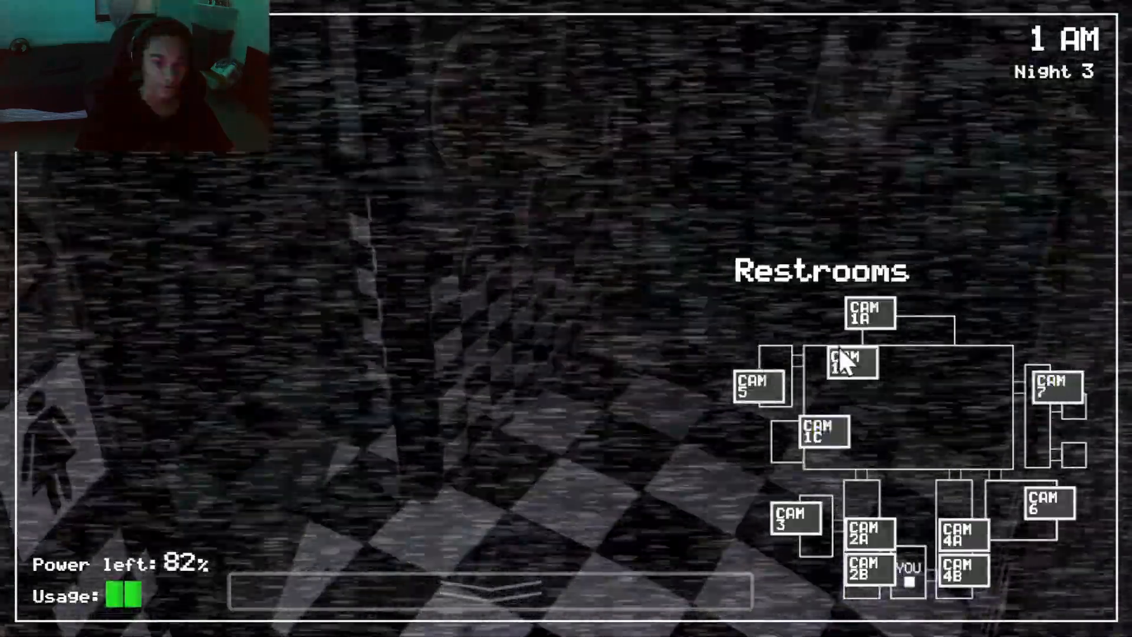
click(819, 431)
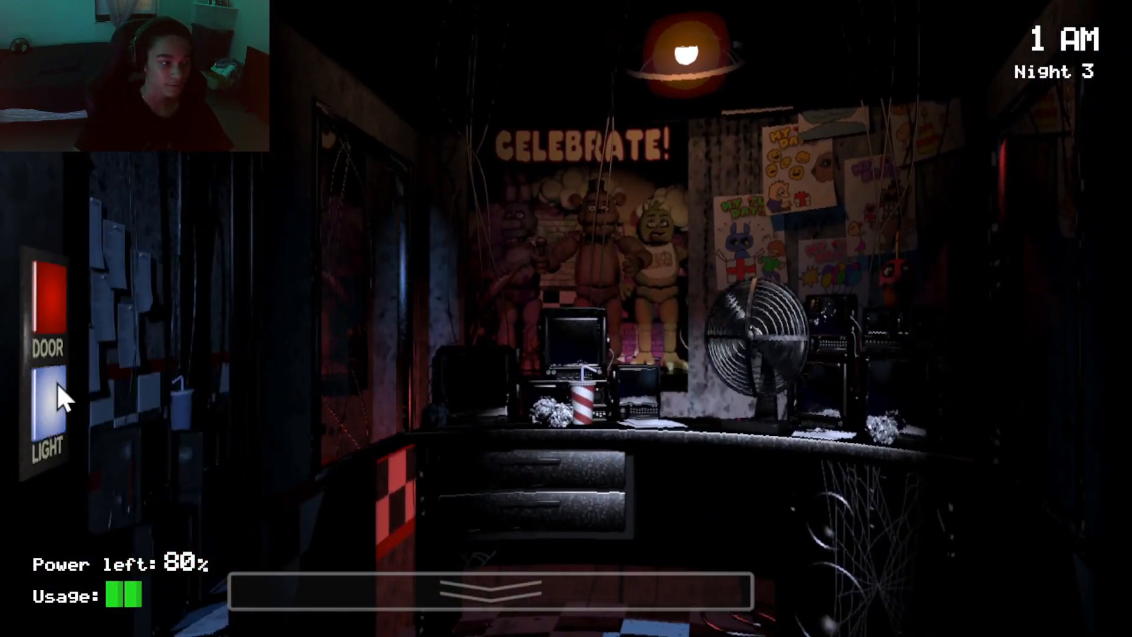
click(497, 588)
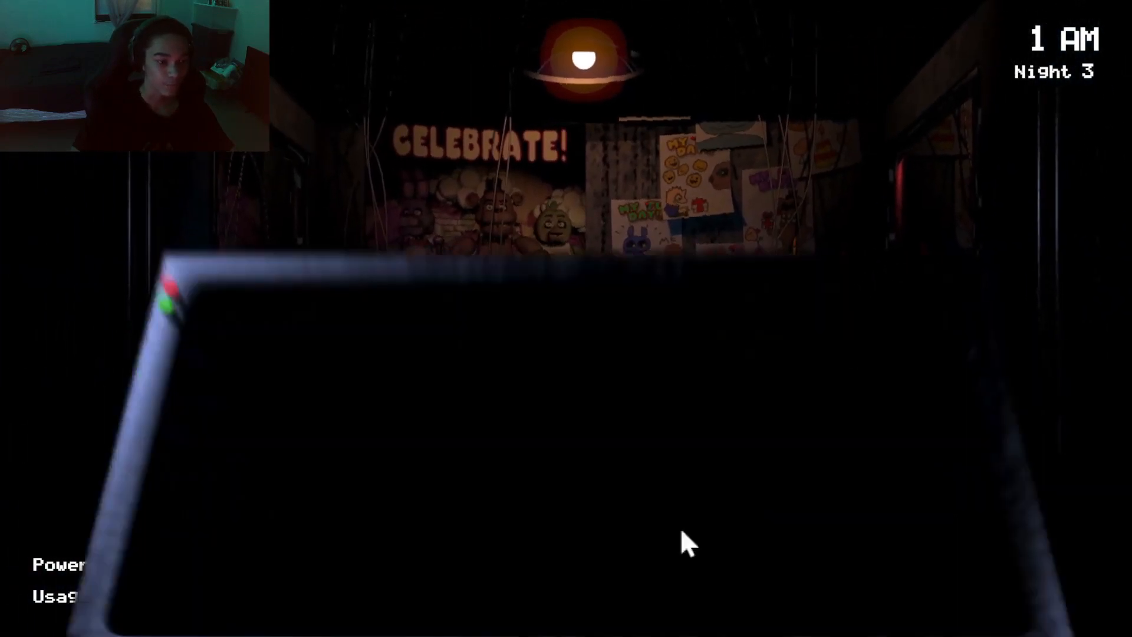
Bring up the Pirate Cove feed on CAM 1C as 2 AM arrives
click(686, 545)
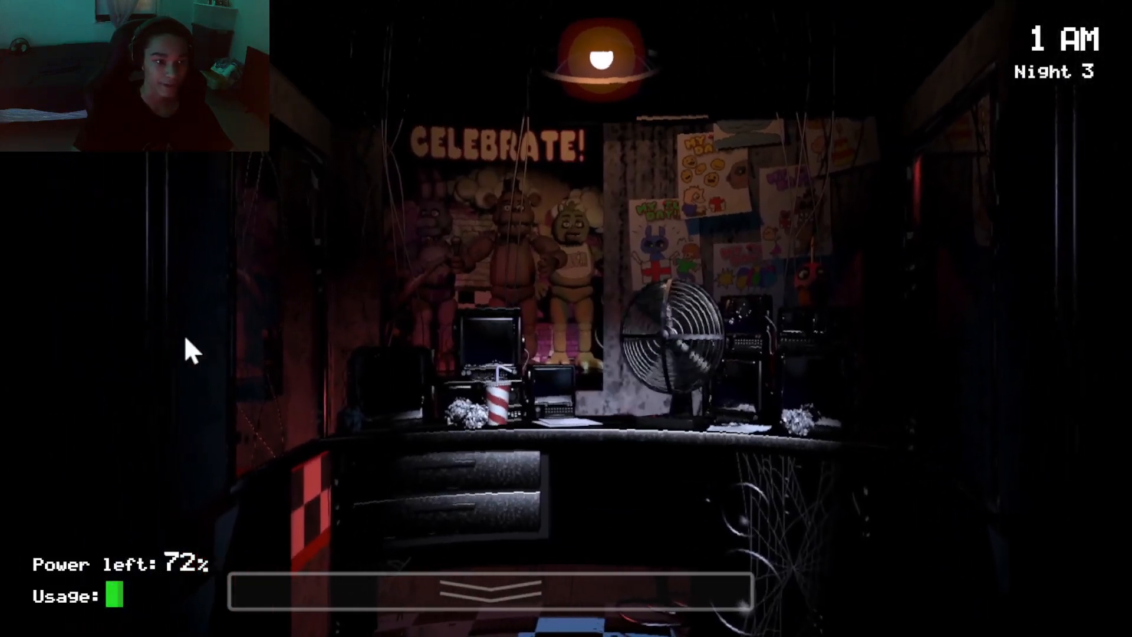
click(489, 590)
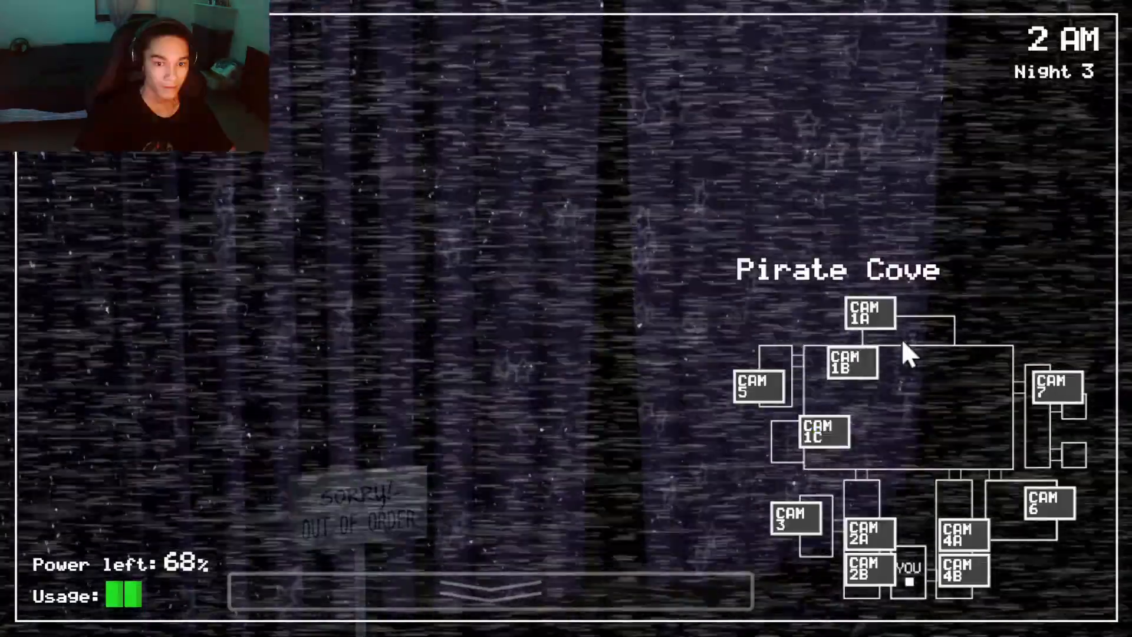
Light the left hallway, then watch the east hall corner on CAM 4B
click(493, 588)
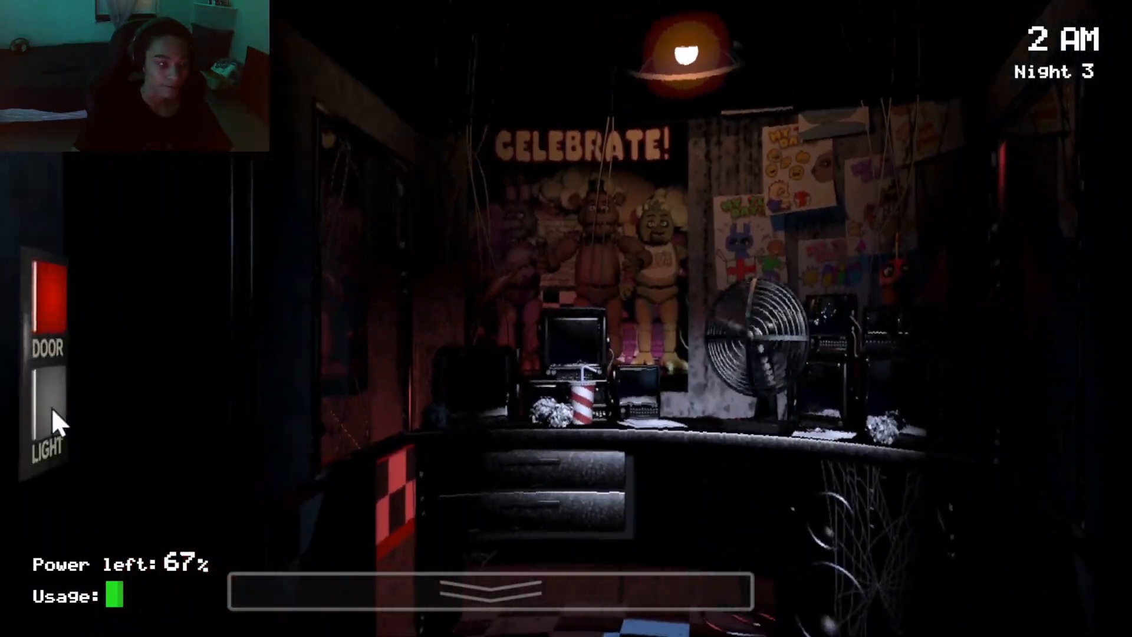
click(490, 585)
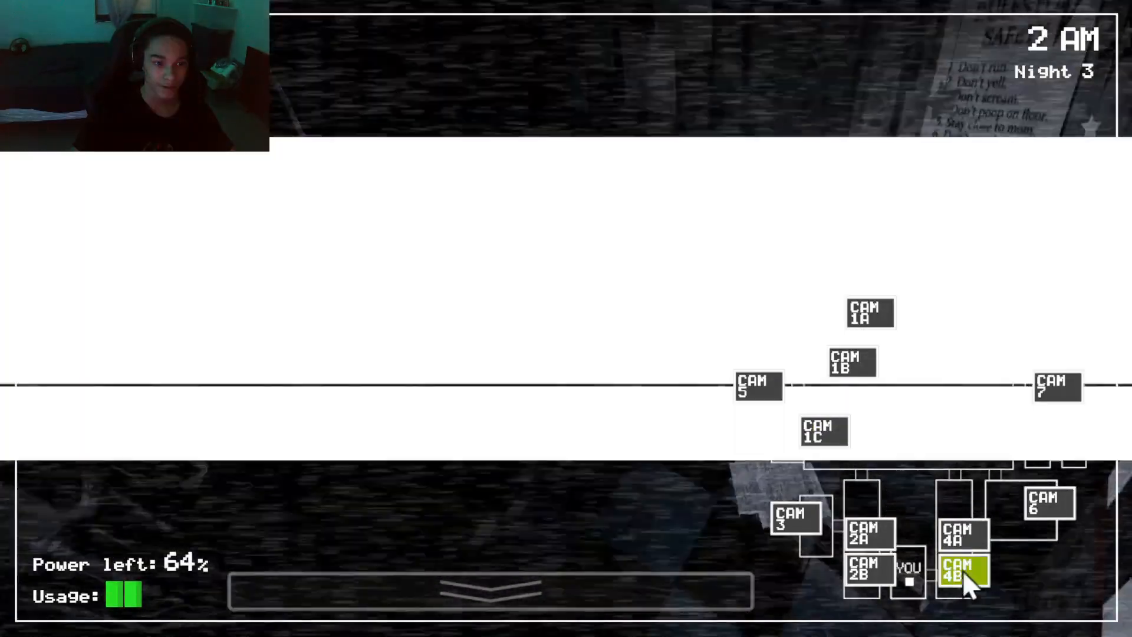
click(960, 570)
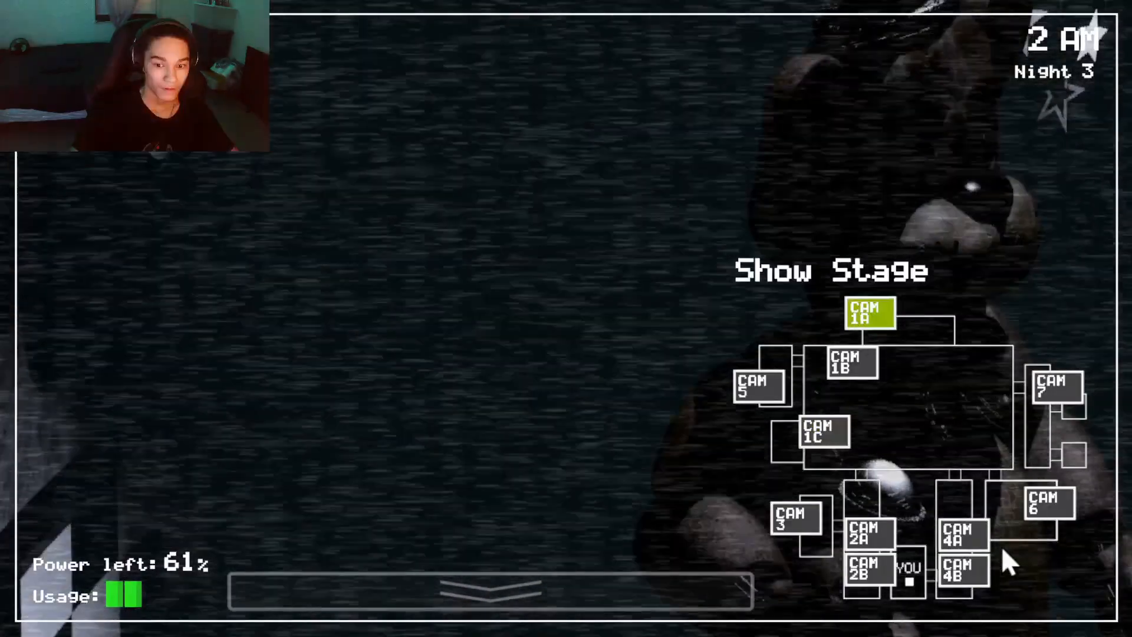
click(869, 571)
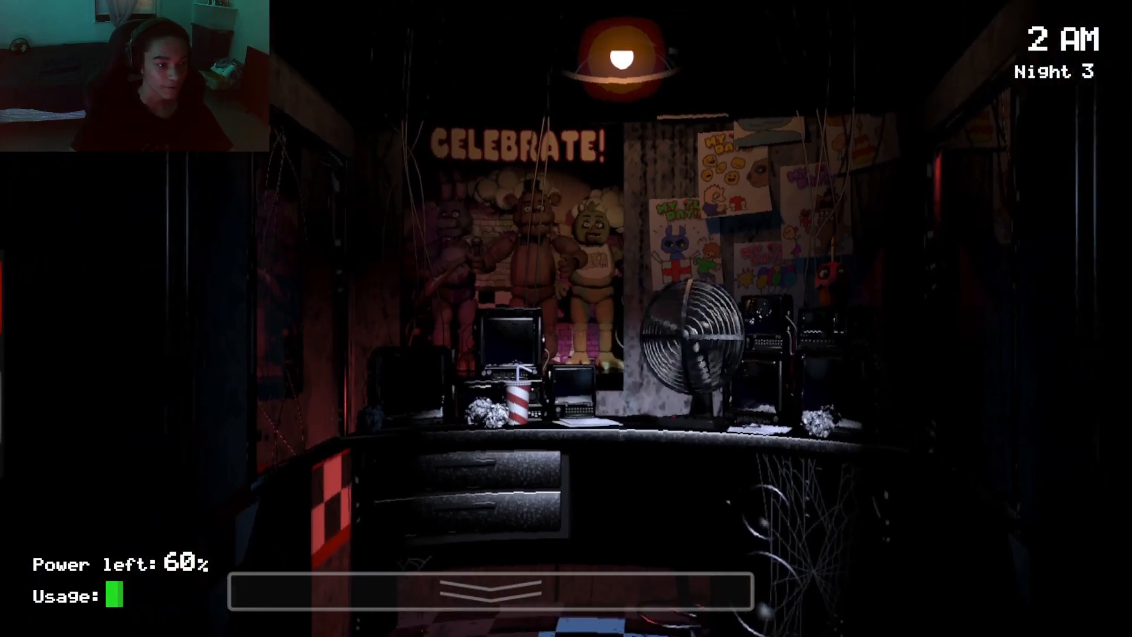
Recheck the east hall feed, flash the right hallway light and look left as 3 AM arrives
click(494, 591)
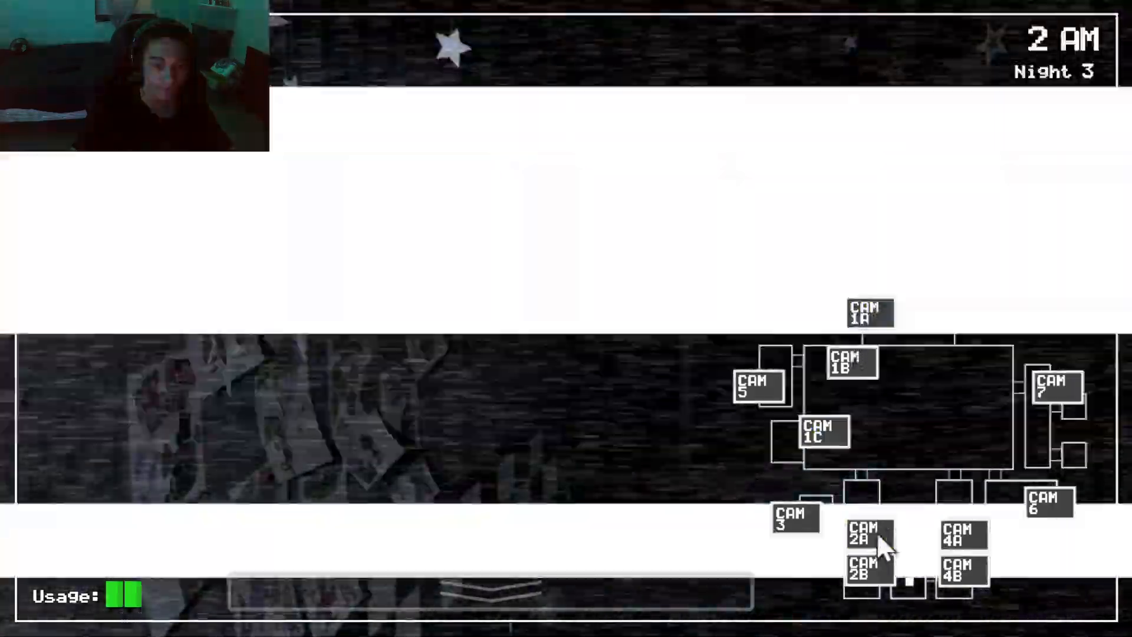
click(961, 535)
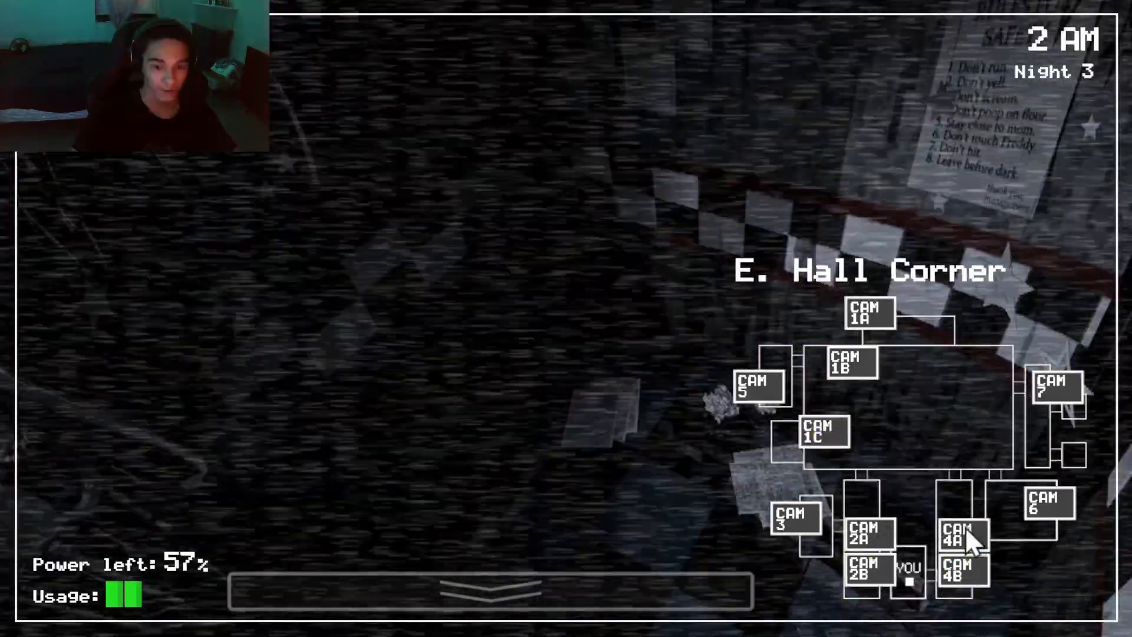
click(490, 591)
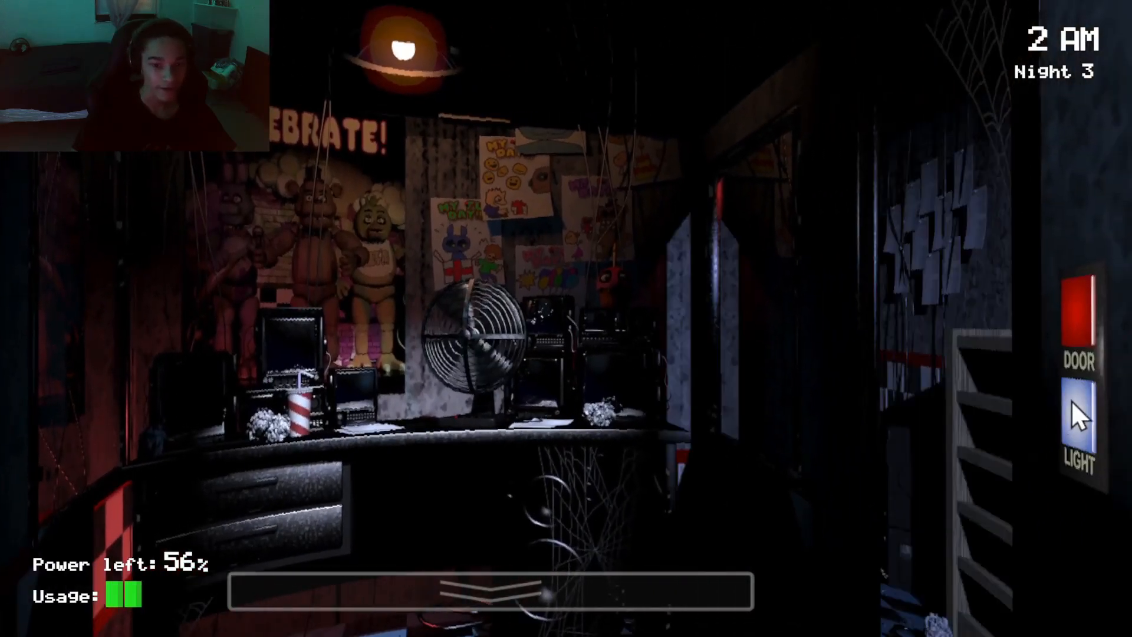
click(1076, 415)
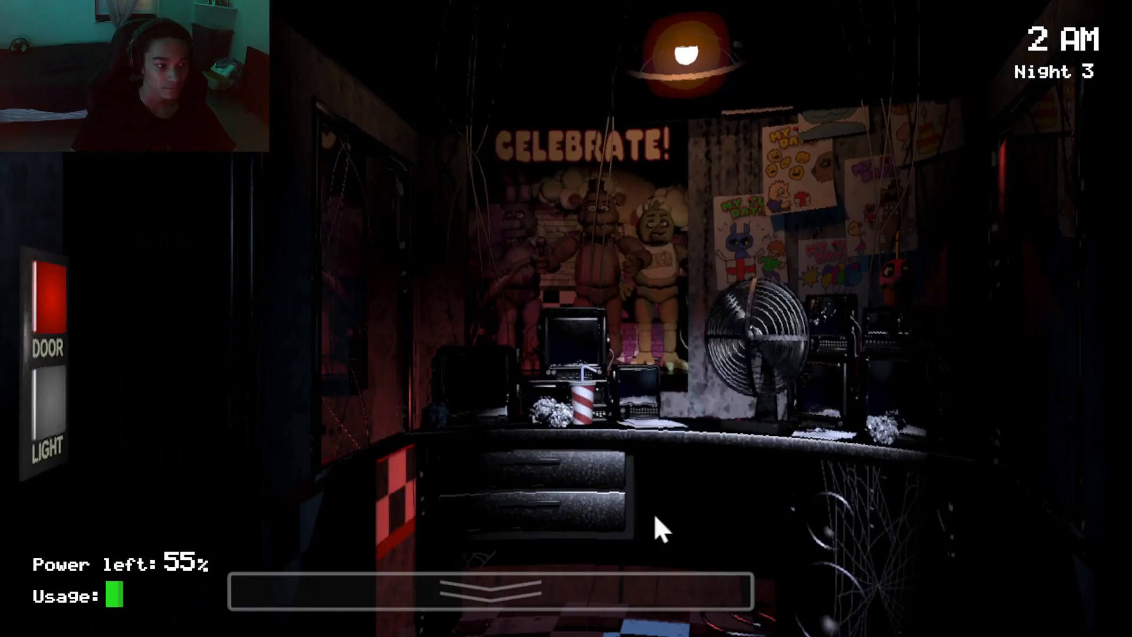
click(47, 394)
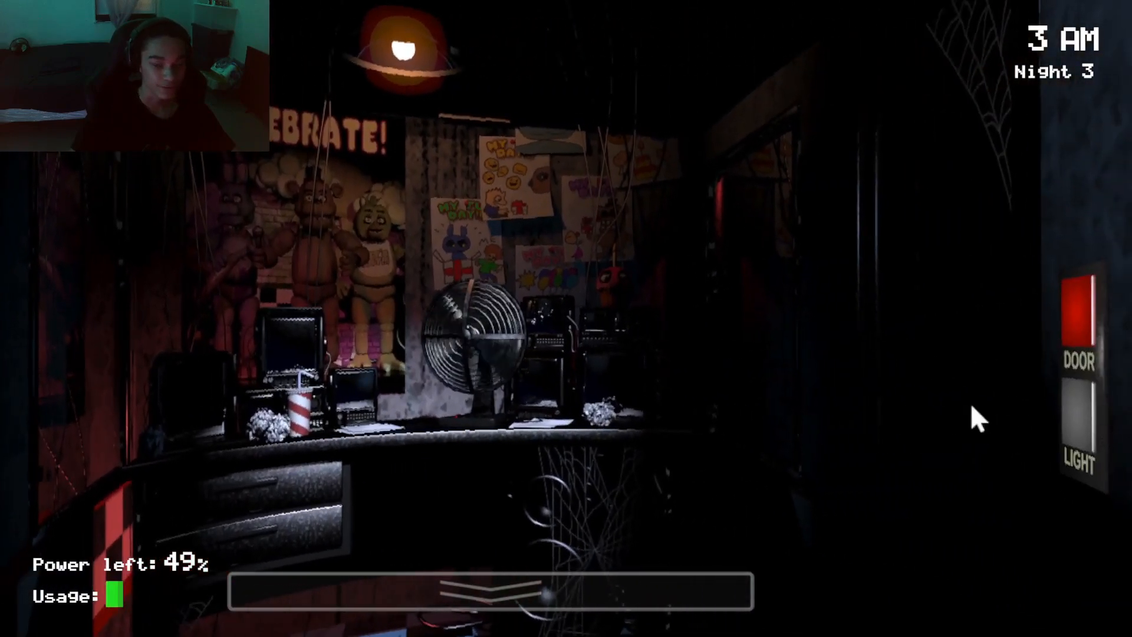
Check CAM 2B and Pirate Cove, then bring up the East Hall feed on CAM 2A
click(863, 572)
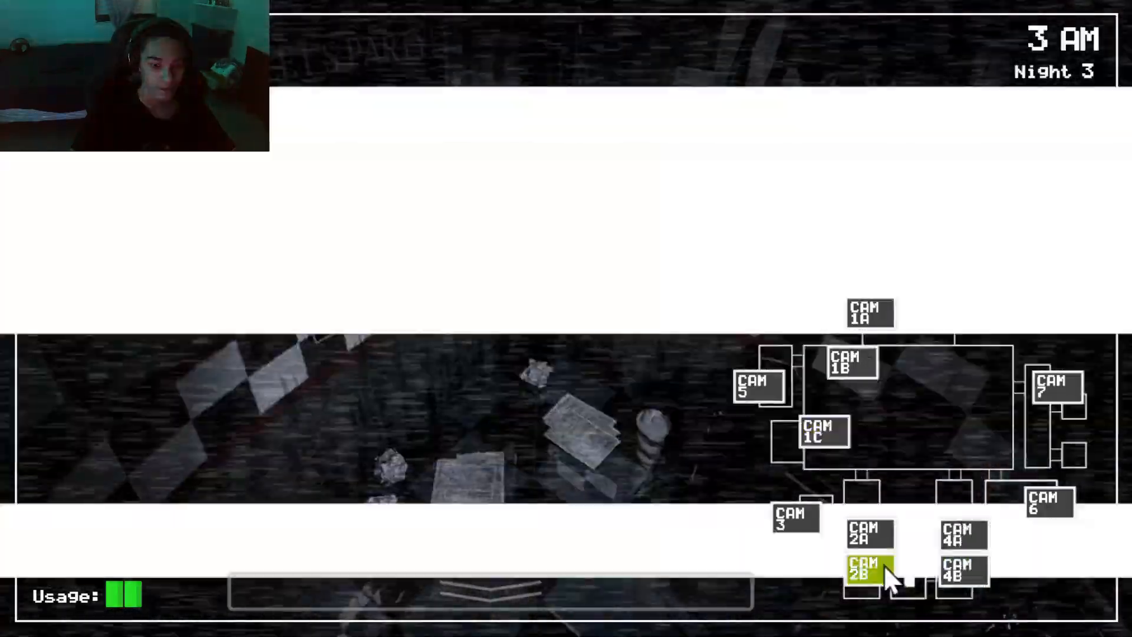
click(870, 570)
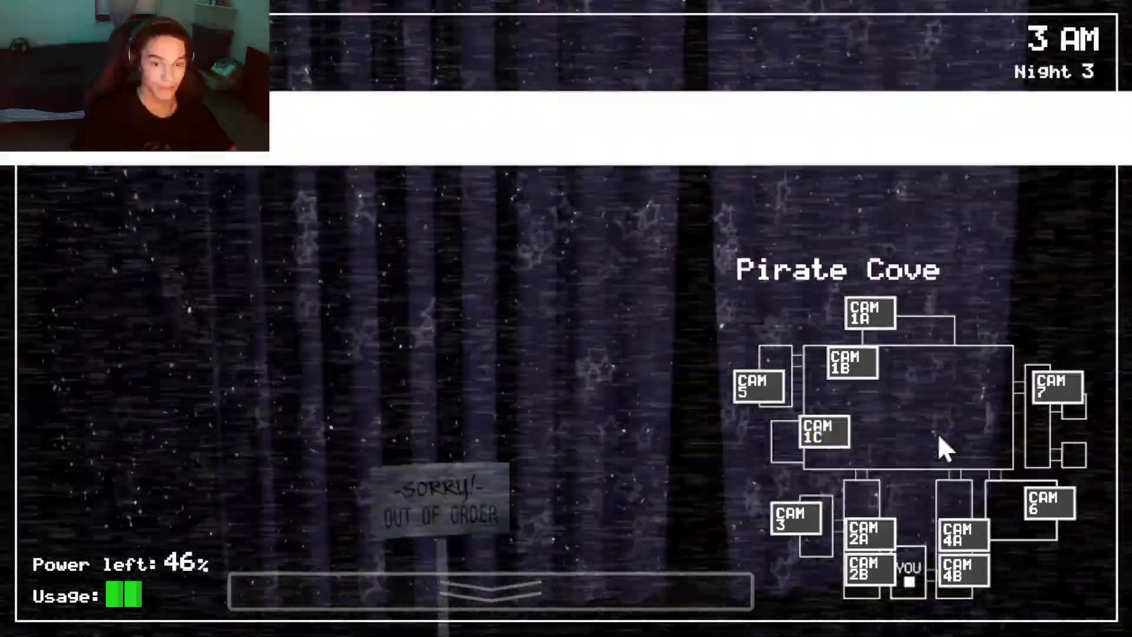
click(850, 362)
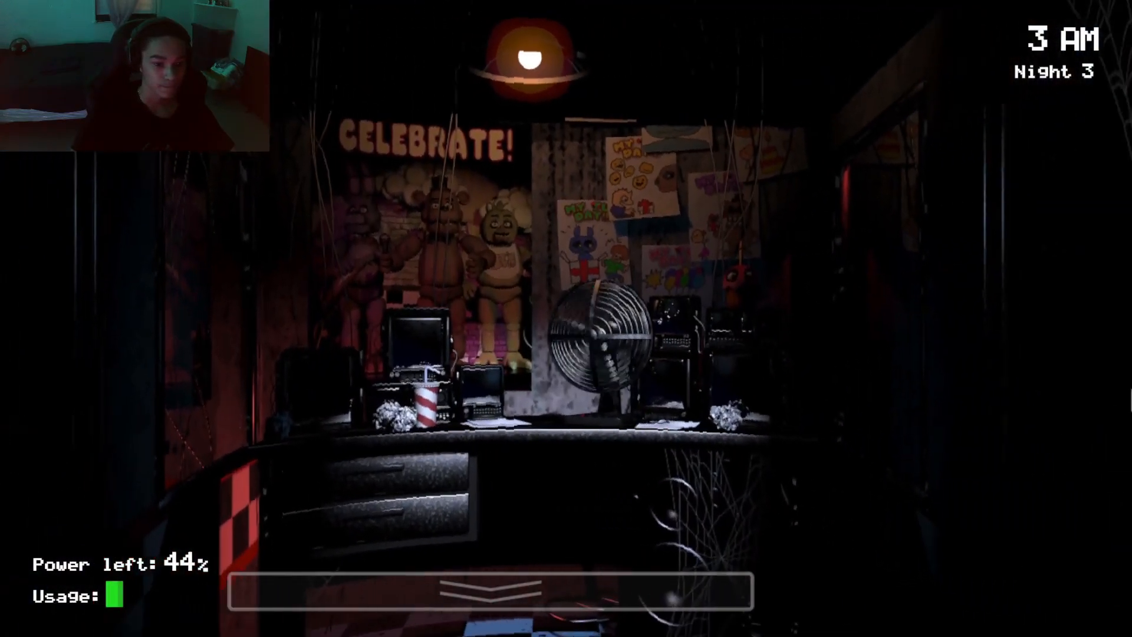
click(490, 588)
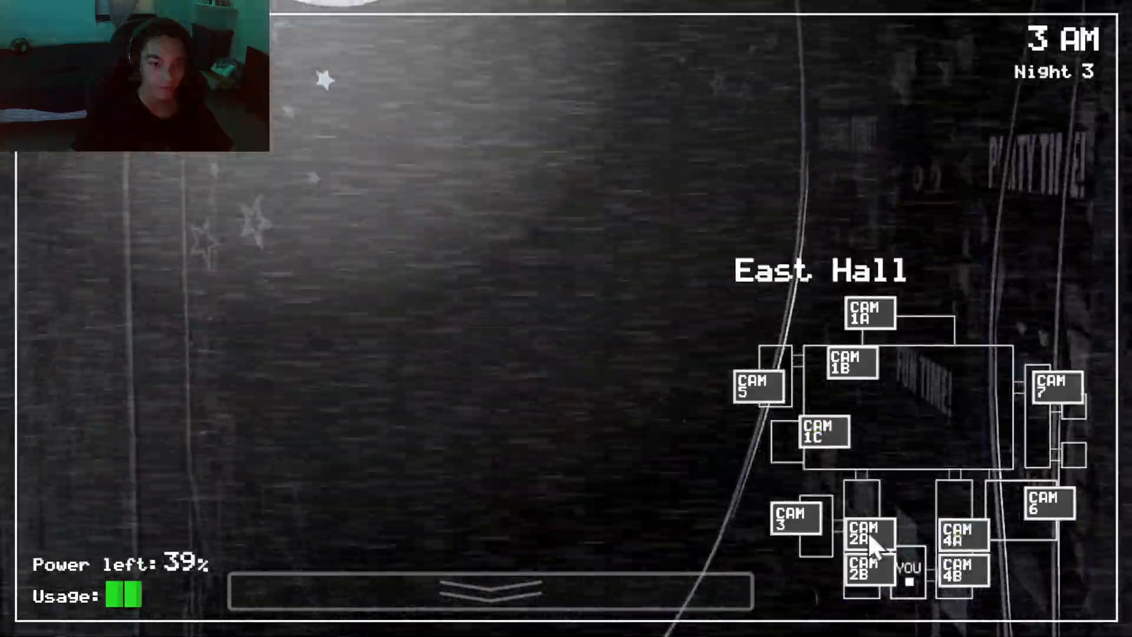
Look over the east hall corner on CAM 4B, then return to the office as 4 AM arrives
click(491, 590)
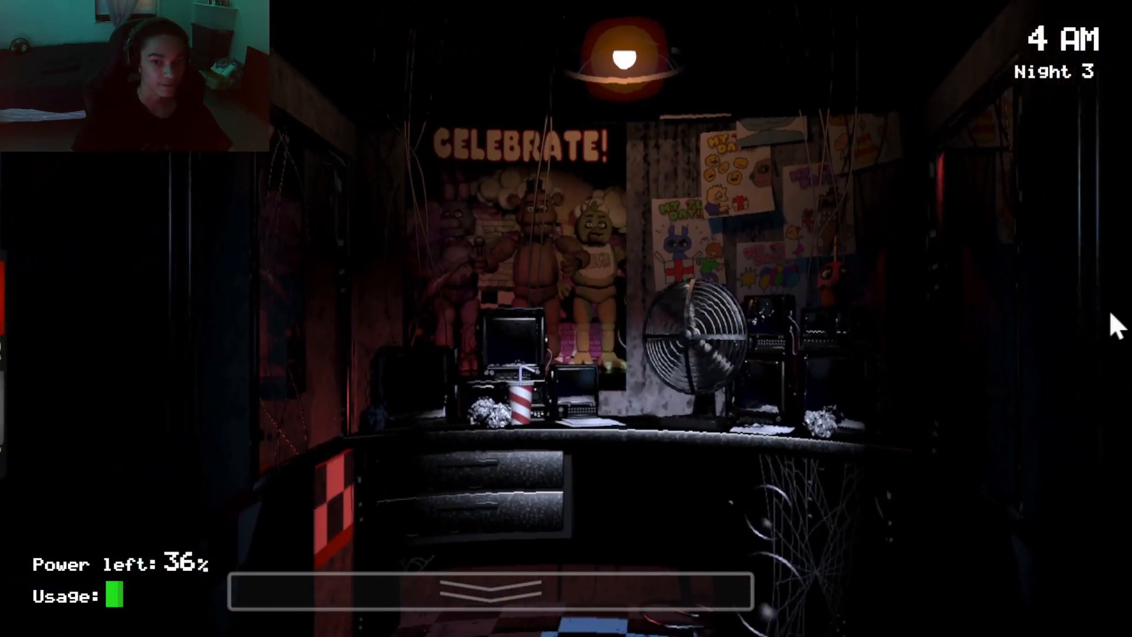
click(966, 574)
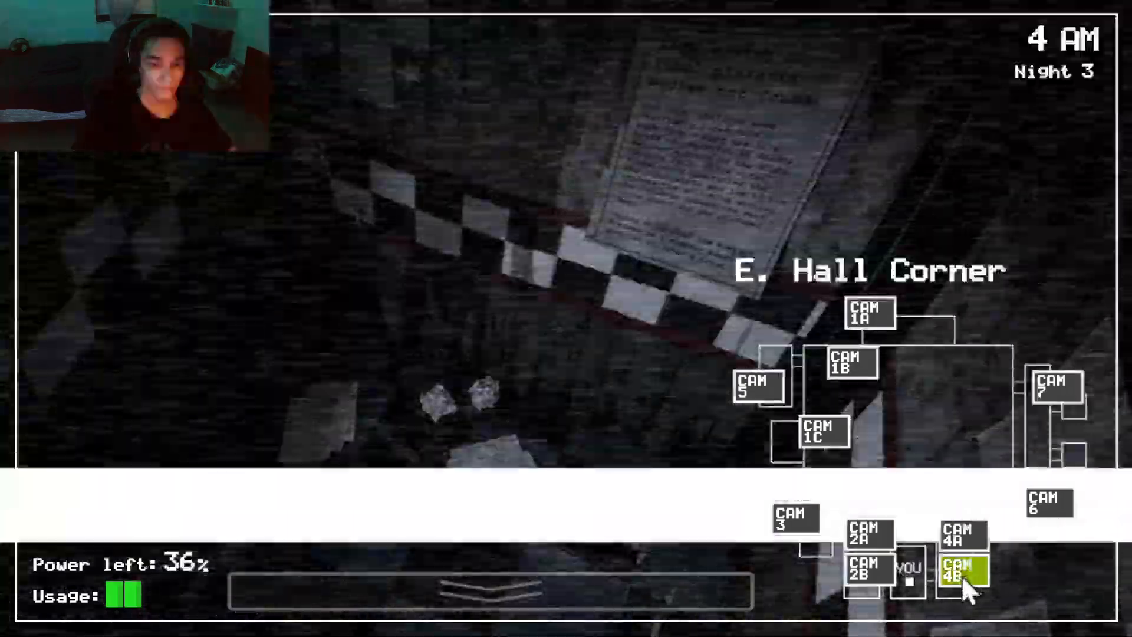
click(848, 361)
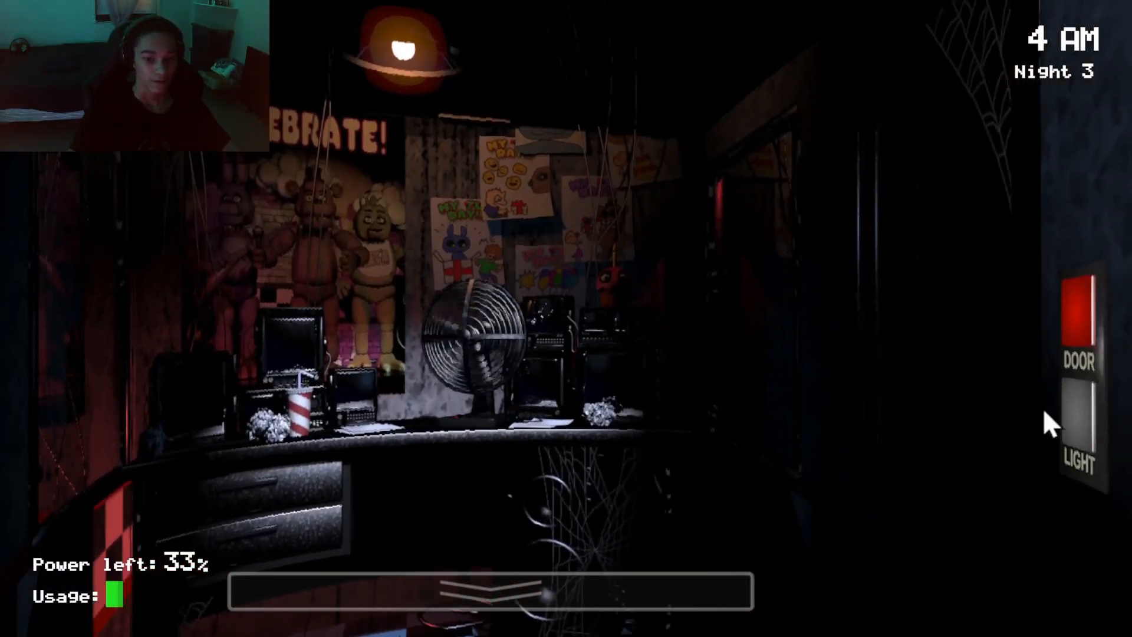
Flash the right and left hallway lights, then watch Pirate Cove and the Restrooms feed into 5 AM
click(1077, 424)
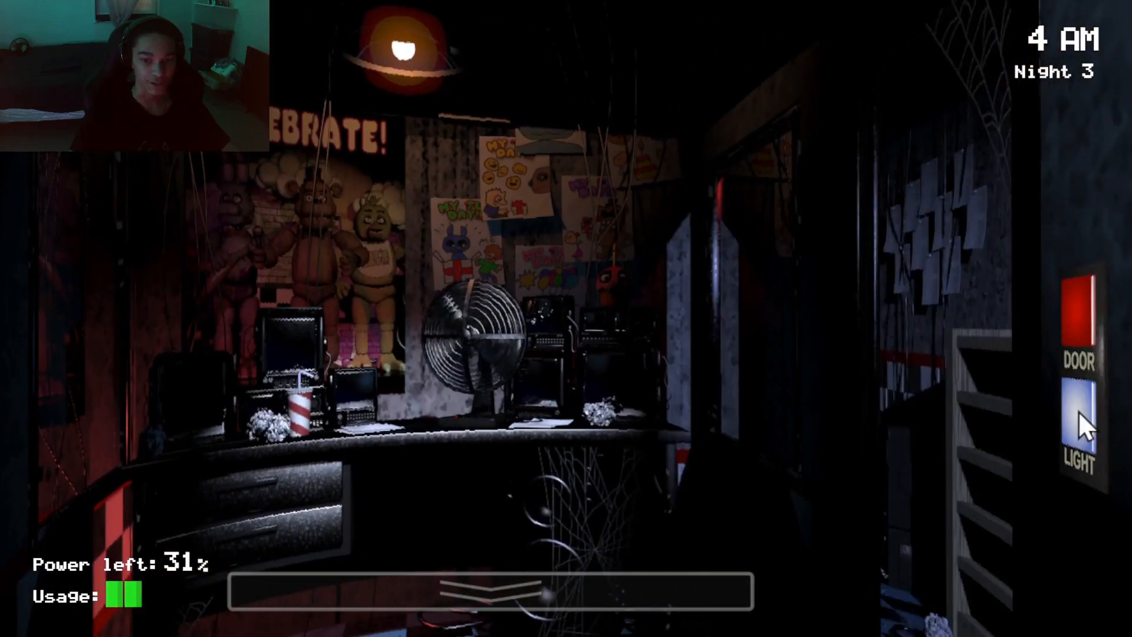
click(1075, 425)
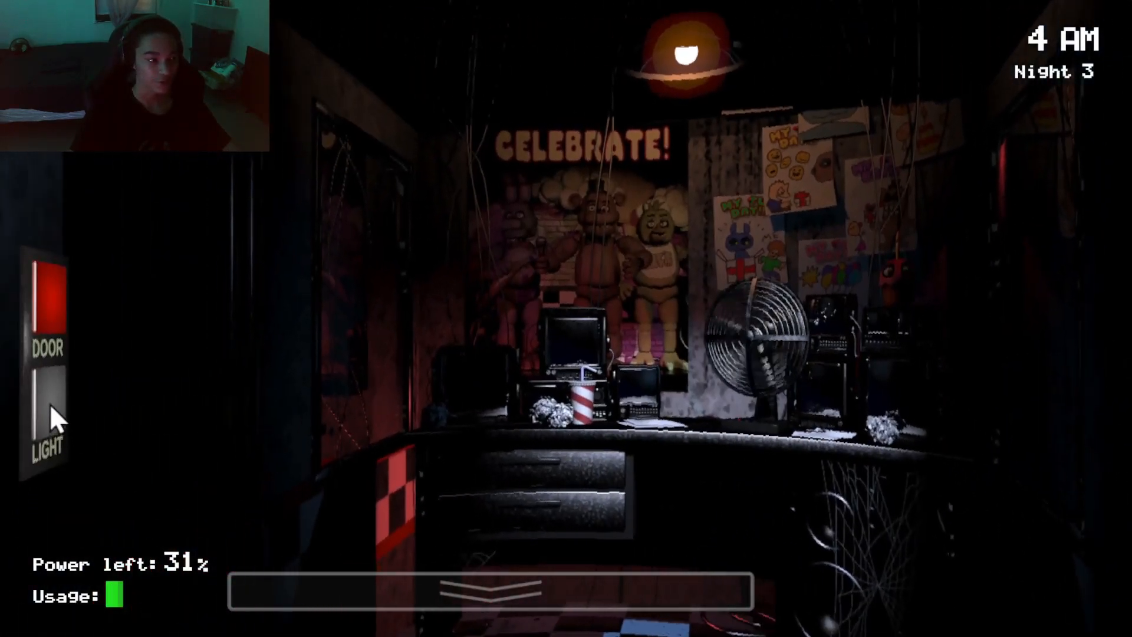
click(494, 589)
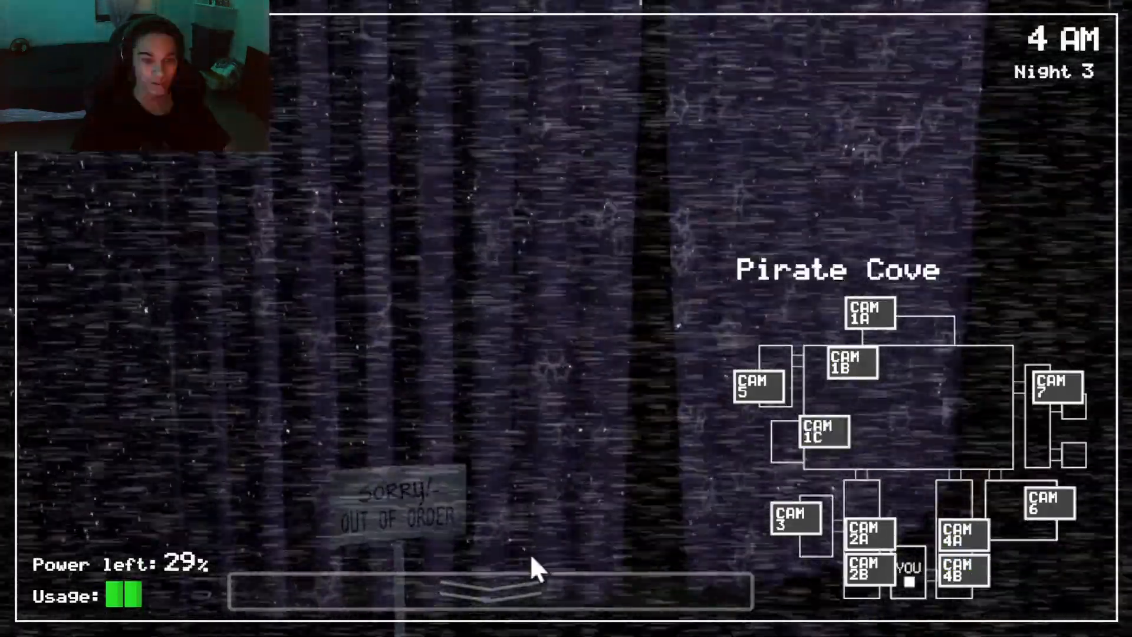
click(490, 592)
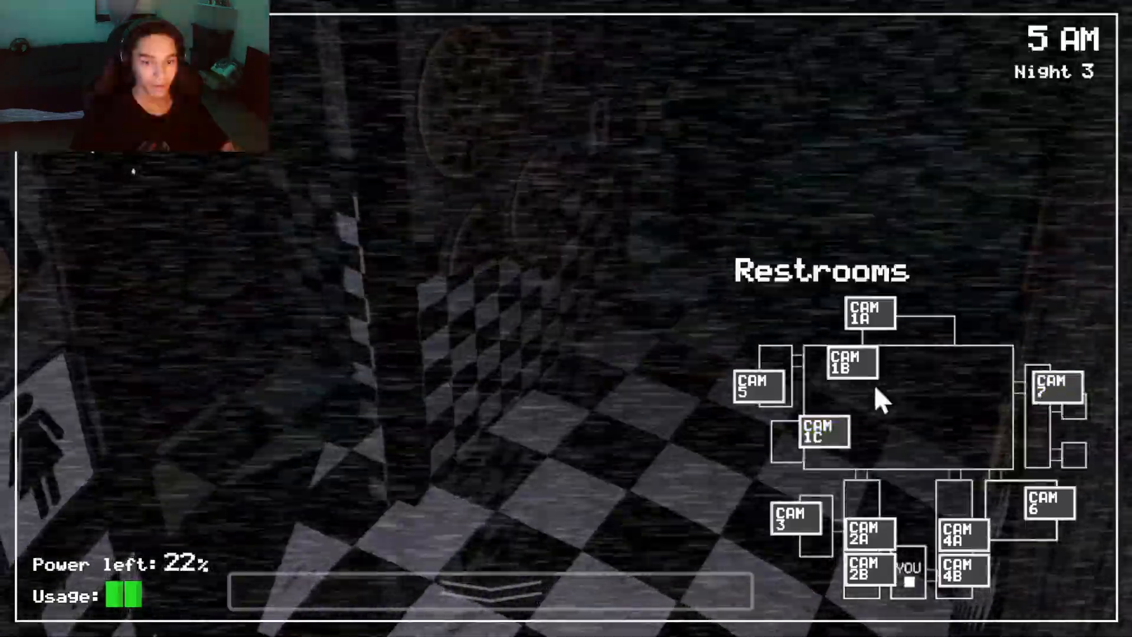
Lower the monitor and turn on the left hallway light at 5 AM
click(963, 534)
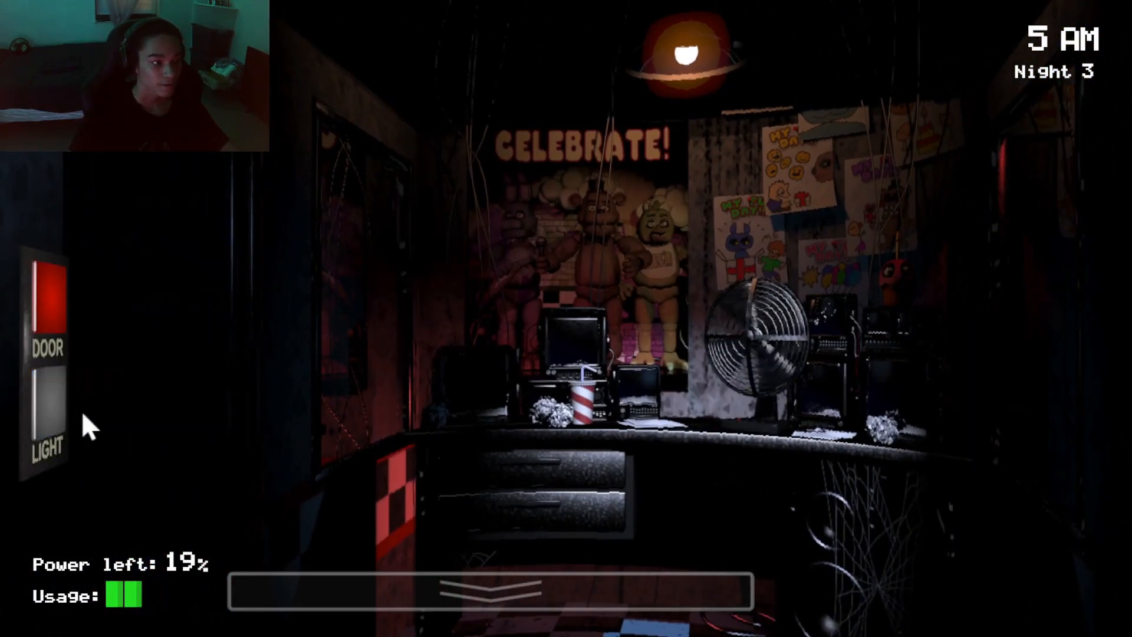
click(47, 412)
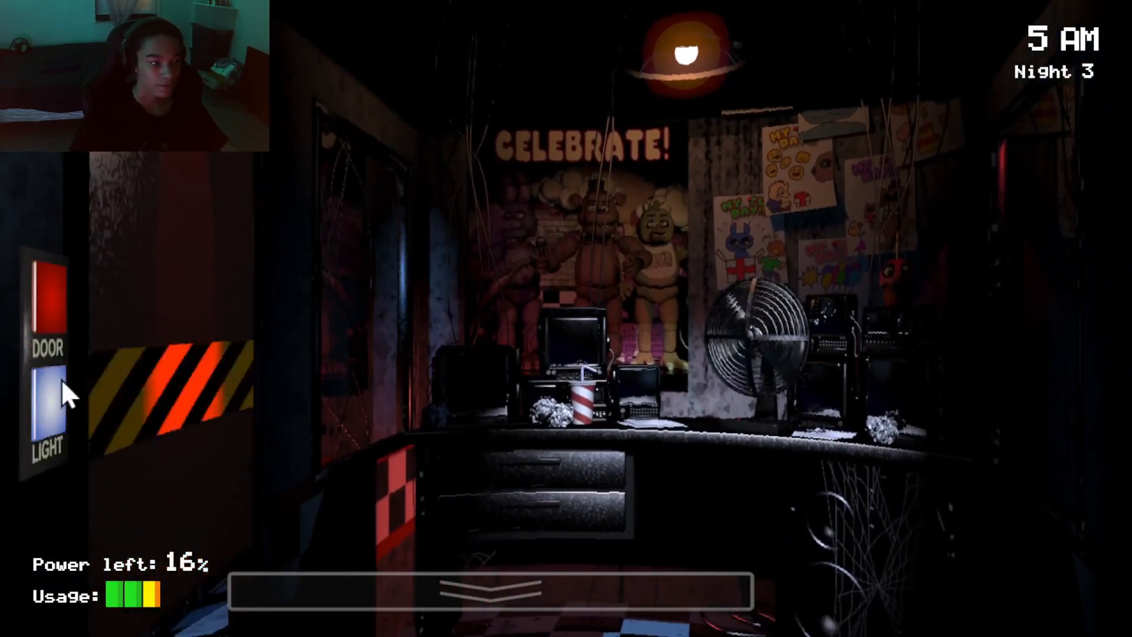
Switch the left light off and flash the right hallway light as power drops to 9%
click(48, 419)
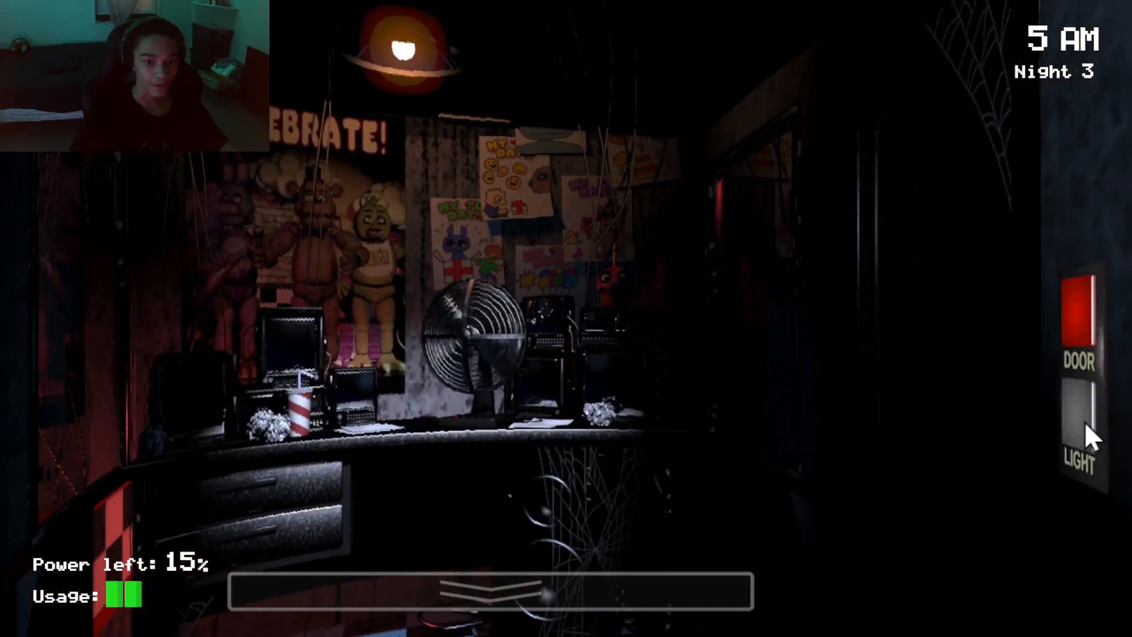
click(1077, 411)
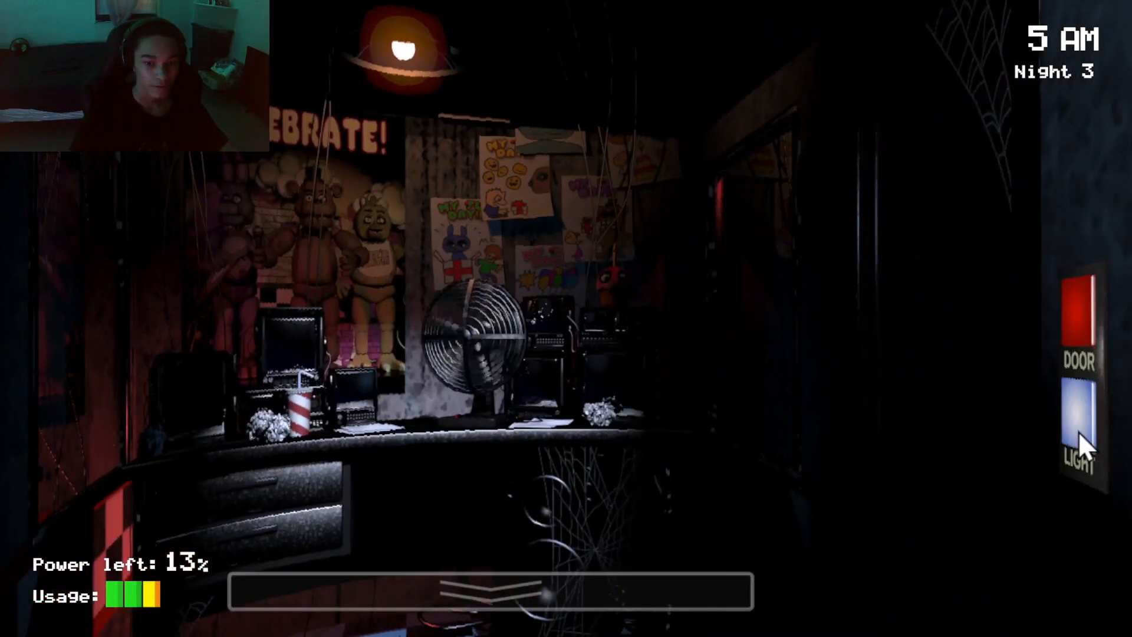
mouse_move(86, 426)
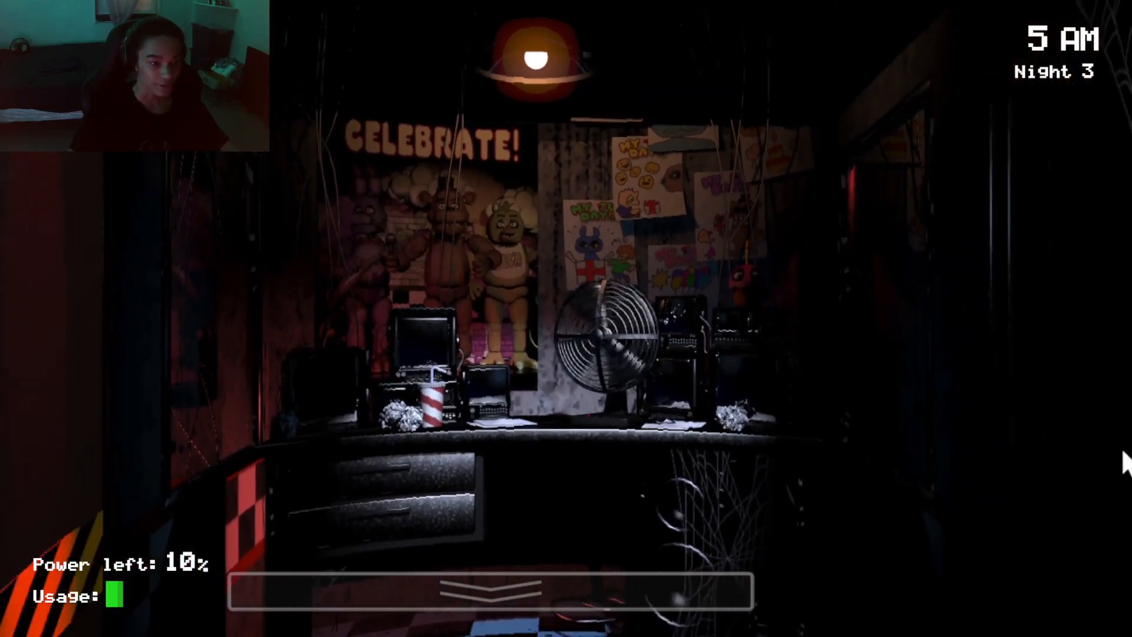
click(1077, 419)
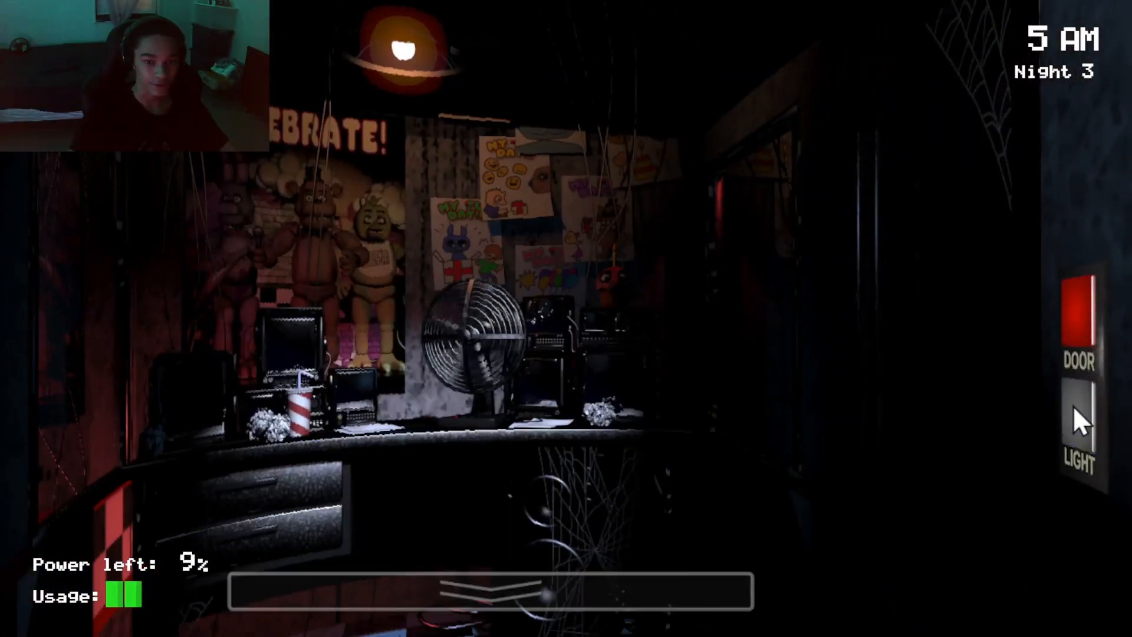